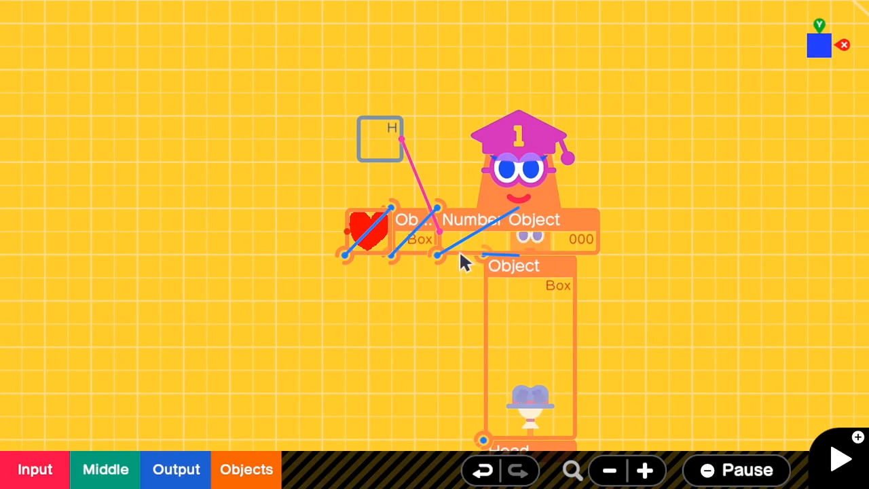
Inspect the H and Number Object nodons, then add a Counter from the middle Flag/Counter/Random category.
{"action": "left_click", "coordinate": [380, 139]}
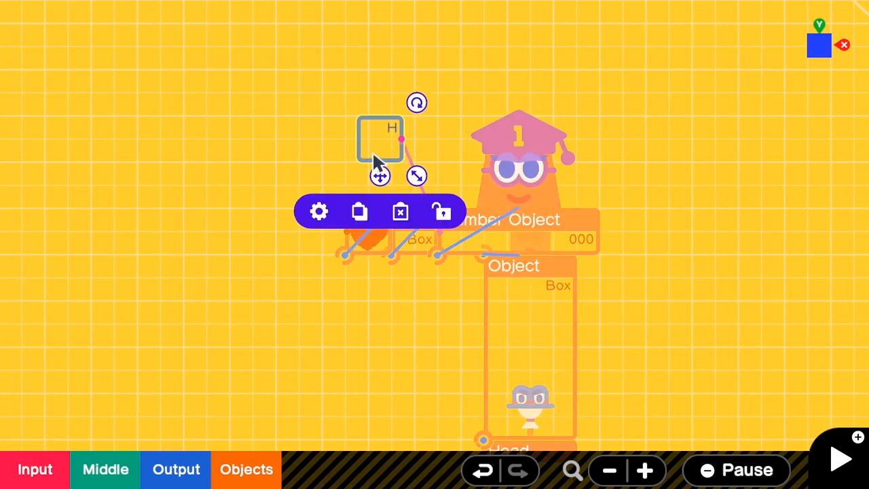
{"action": "left_click", "coordinate": [399, 212]}
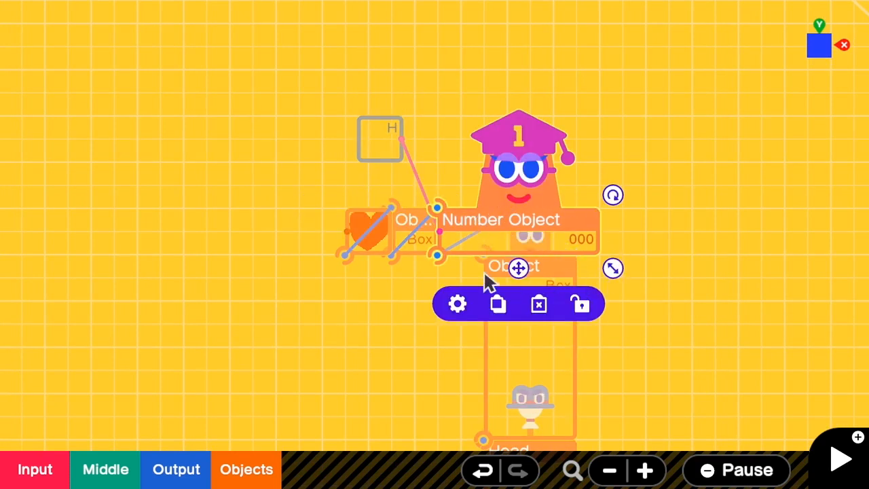
{"action": "mouse_move", "coordinate": [364, 152]}
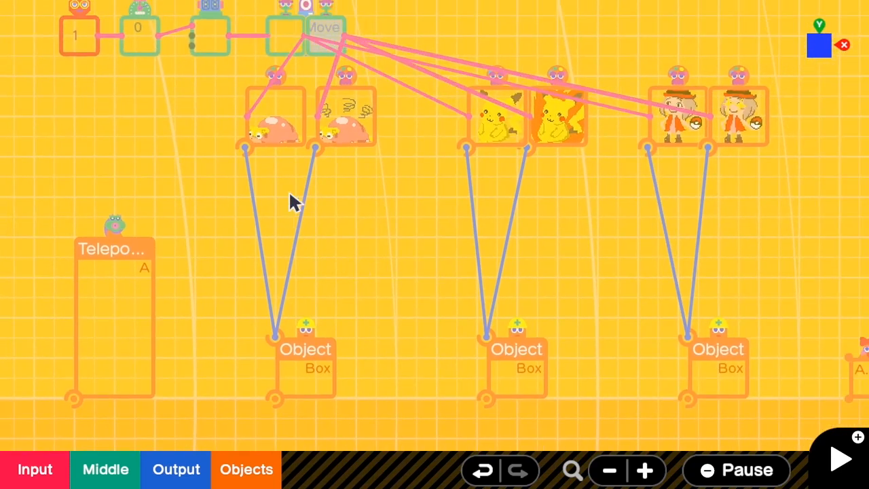
{"action": "mouse_move", "coordinate": [541, 351]}
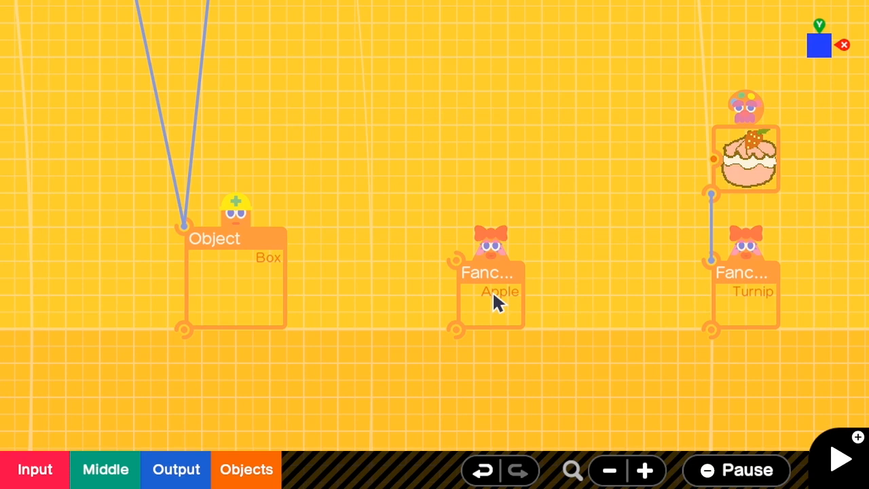
{"action": "mouse_move", "coordinate": [740, 302]}
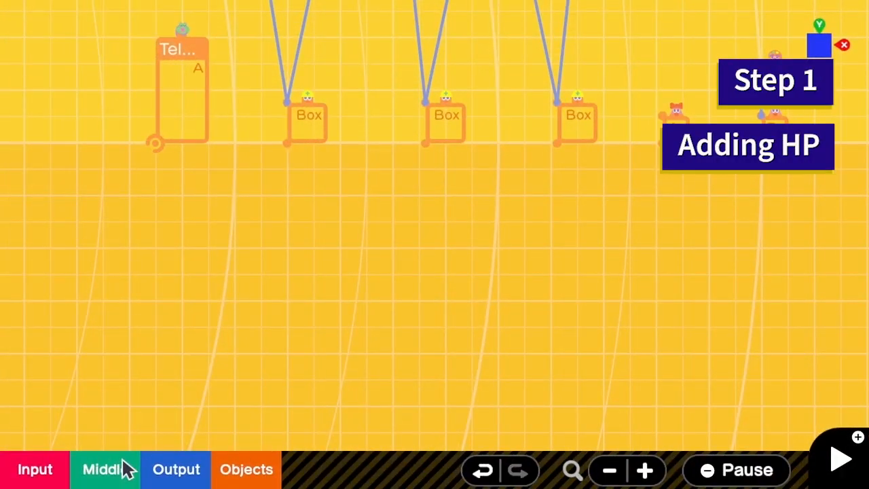
{"action": "left_click", "coordinate": [103, 470]}
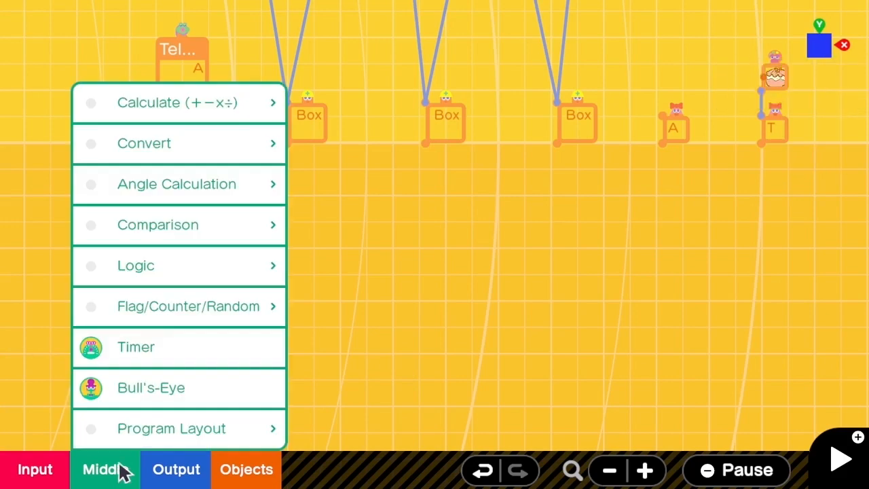
{"action": "mouse_move", "coordinate": [193, 325]}
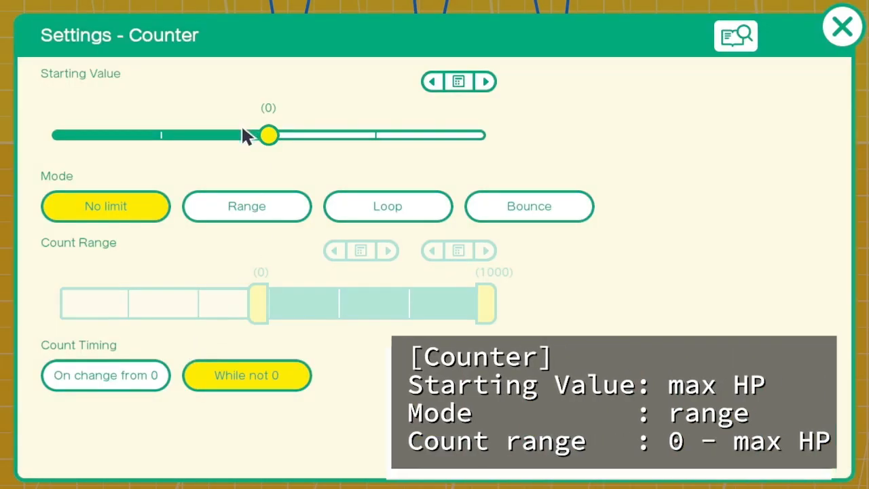
Set the Counter to start at 30 in Range mode with a count range of 0 to 30.
{"action": "left_click", "coordinate": [459, 81]}
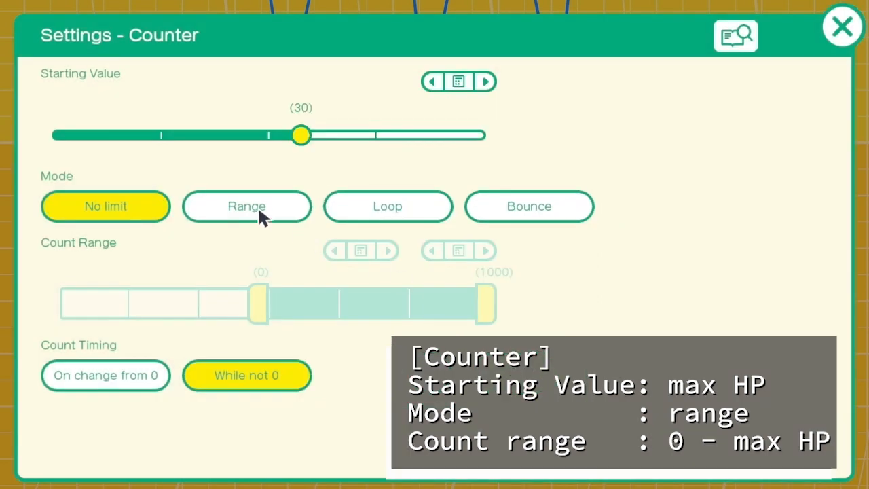
{"action": "left_click", "coordinate": [248, 207]}
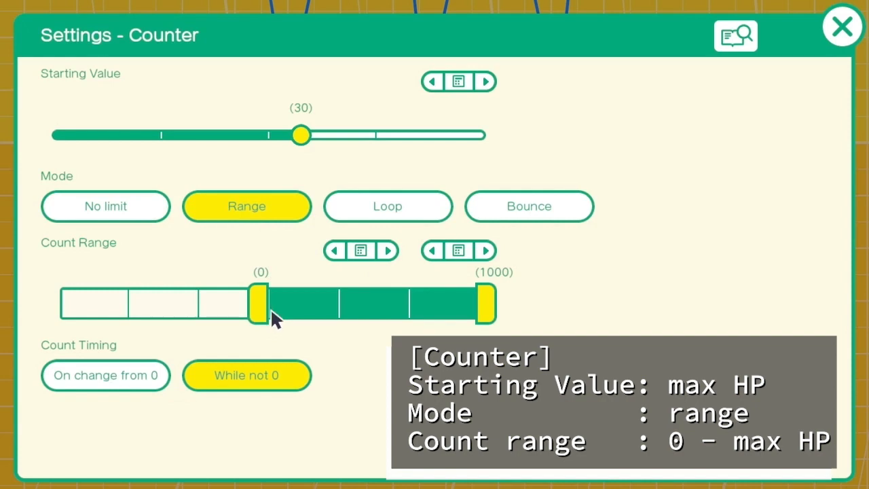
{"action": "left_click_drag", "start_coordinate": [487, 304], "coordinate": [442, 305]}
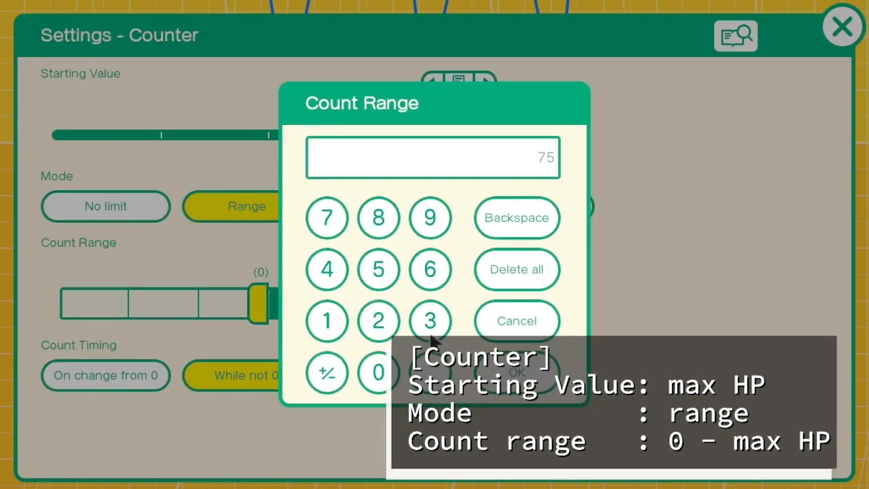
{"action": "left_click", "coordinate": [516, 374]}
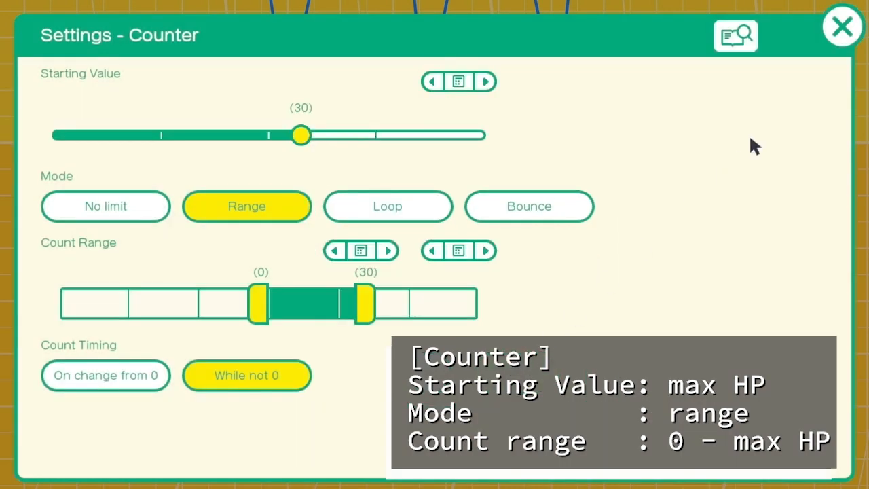
{"action": "left_click", "coordinate": [842, 26]}
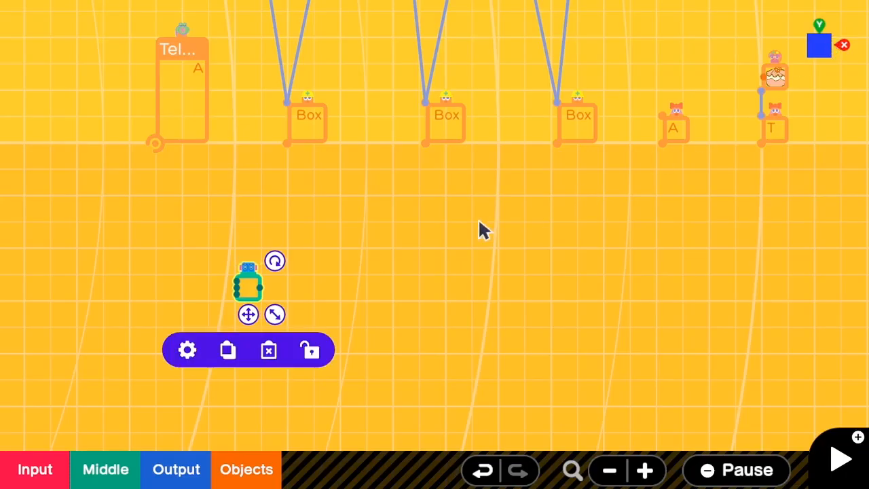
{"action": "mouse_move", "coordinate": [430, 265]}
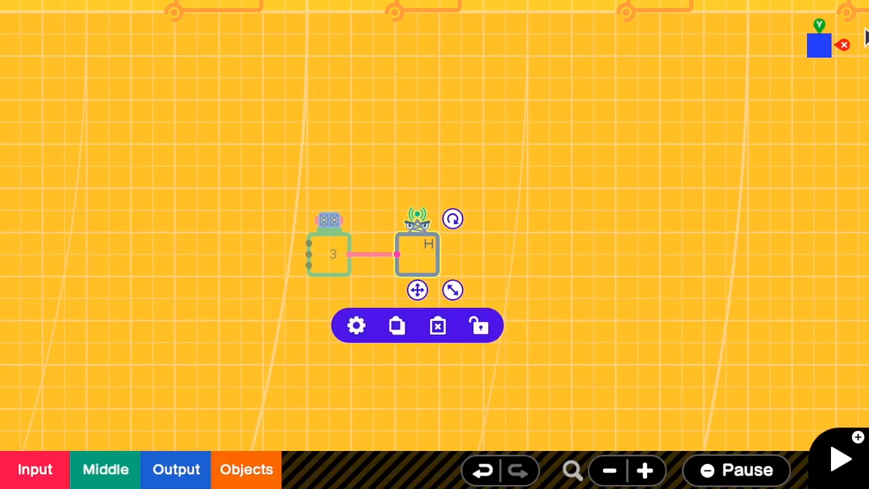
Wire the HP Counter's output into the H nodon's input.
{"action": "left_click", "coordinate": [840, 459]}
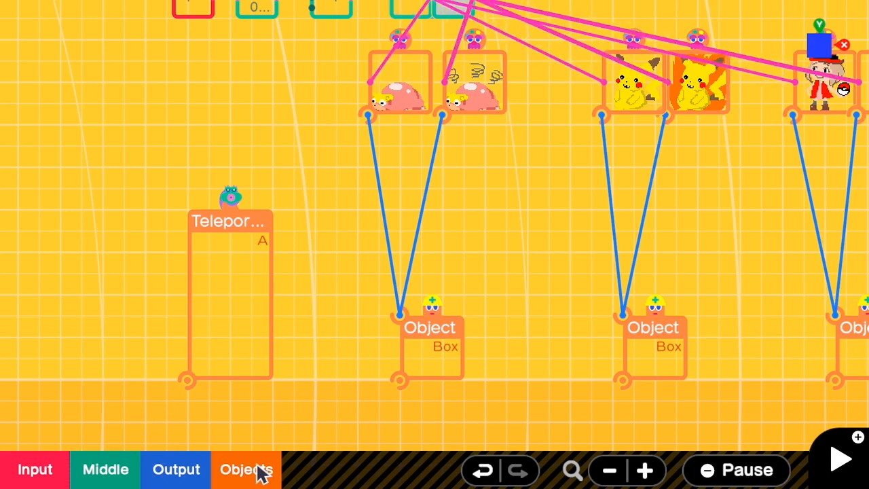
Add an invisible Touch Sensor checking Person on touch, attached to the first enemy and wired to the Counter.
{"action": "left_click", "coordinate": [246, 470]}
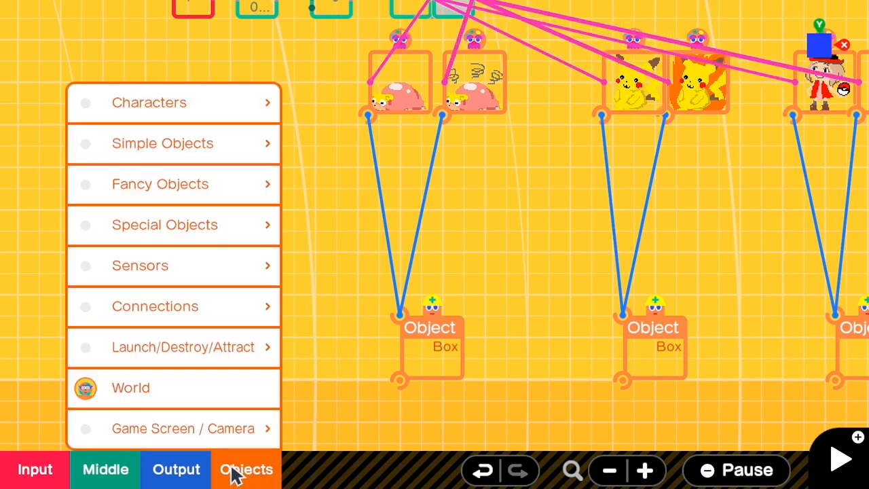
{"action": "left_click", "coordinate": [140, 265]}
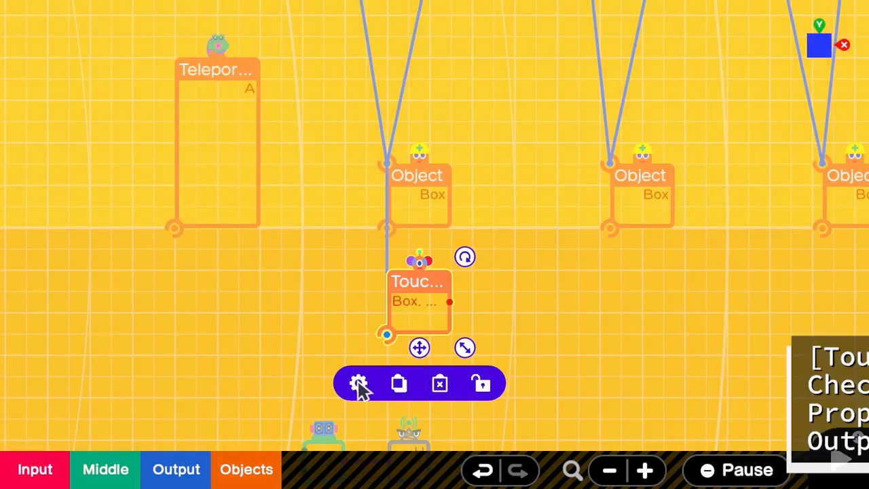
{"action": "left_click", "coordinate": [358, 383]}
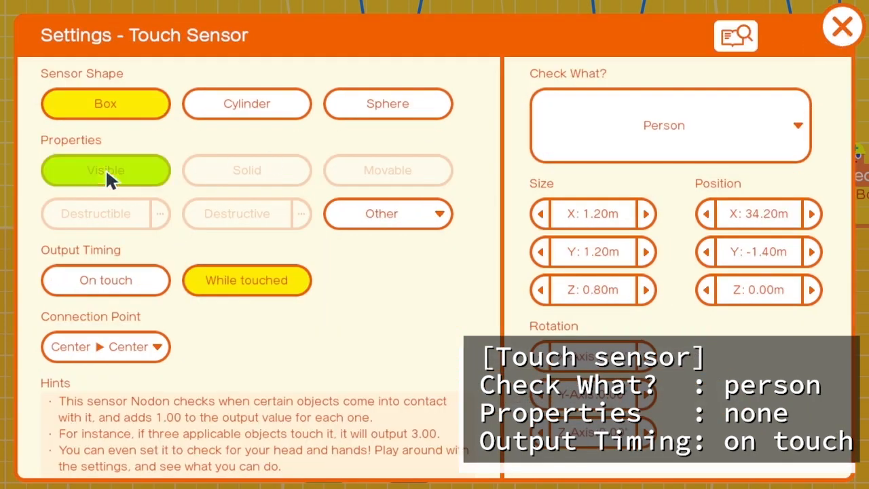
{"action": "left_click", "coordinate": [106, 170]}
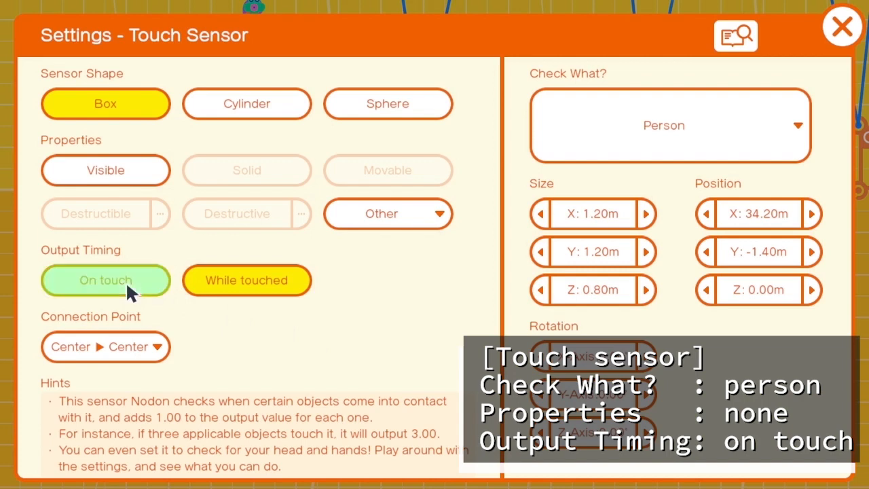
{"action": "left_click", "coordinate": [842, 25]}
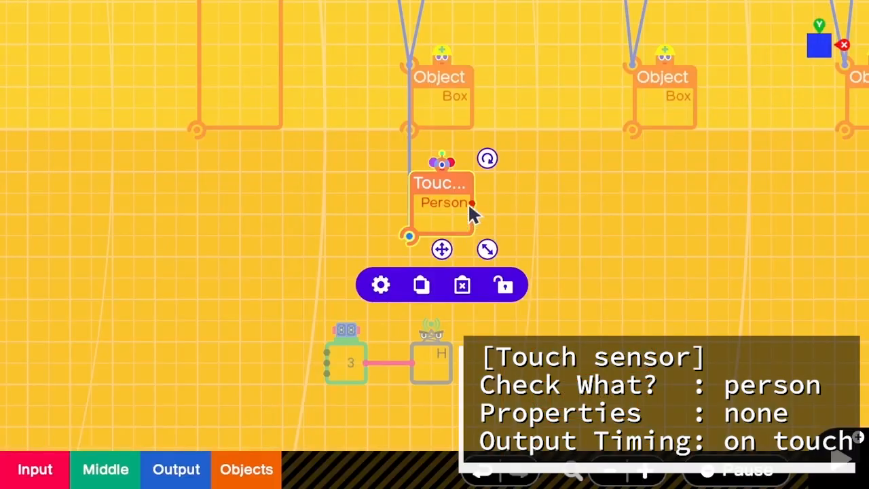
{"action": "mouse_move", "coordinate": [479, 207]}
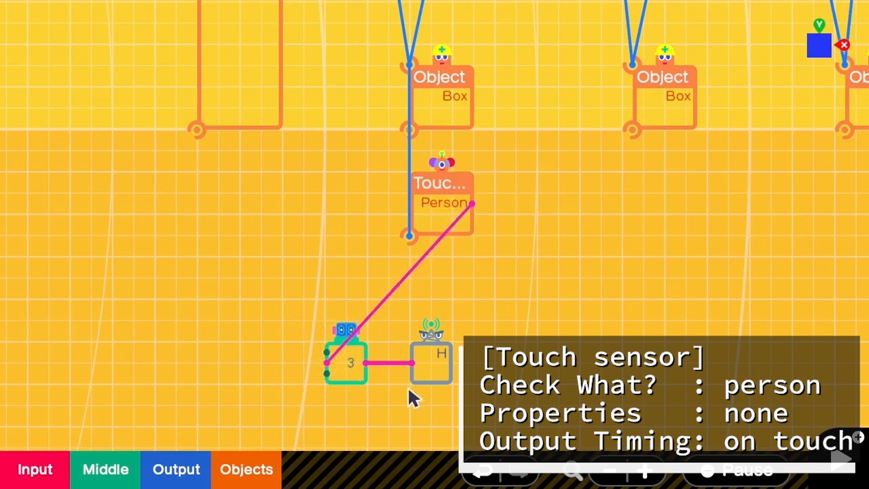
{"action": "mouse_move", "coordinate": [383, 394]}
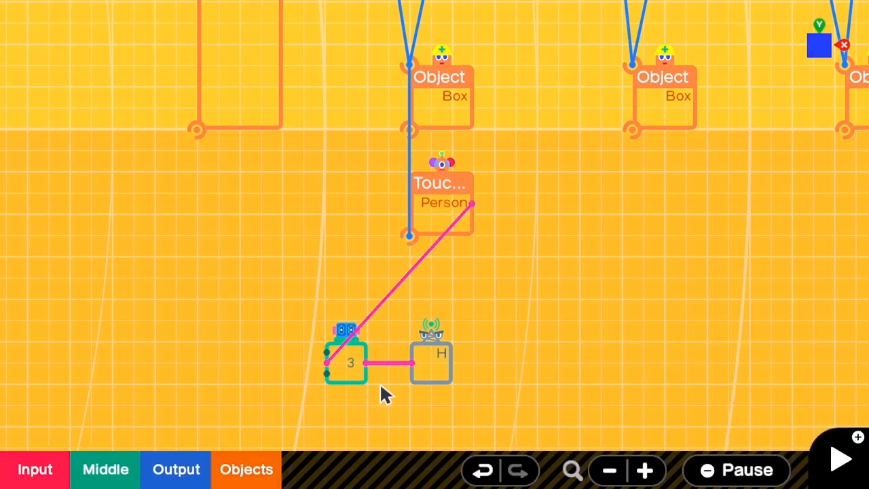
{"action": "left_click", "coordinate": [840, 456]}
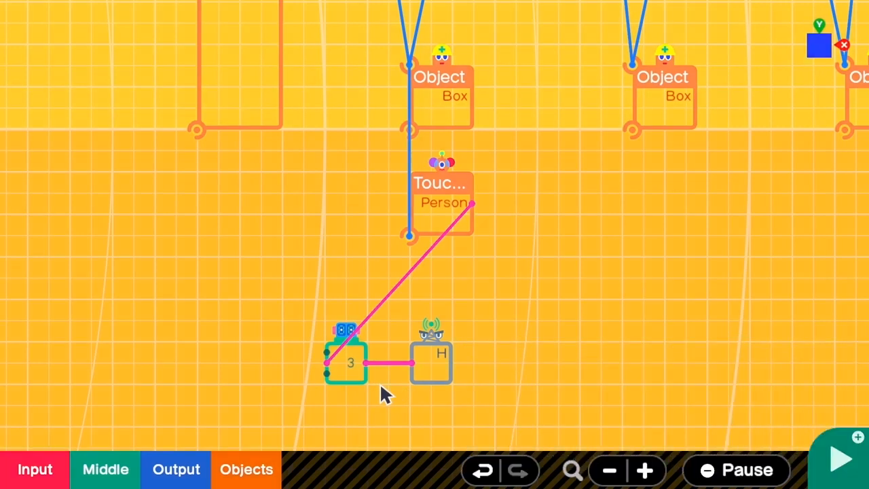
Copy the Person Touch Sensor onto the second enemy's Object Box, wired to the HP counter.
{"action": "left_click", "coordinate": [840, 459]}
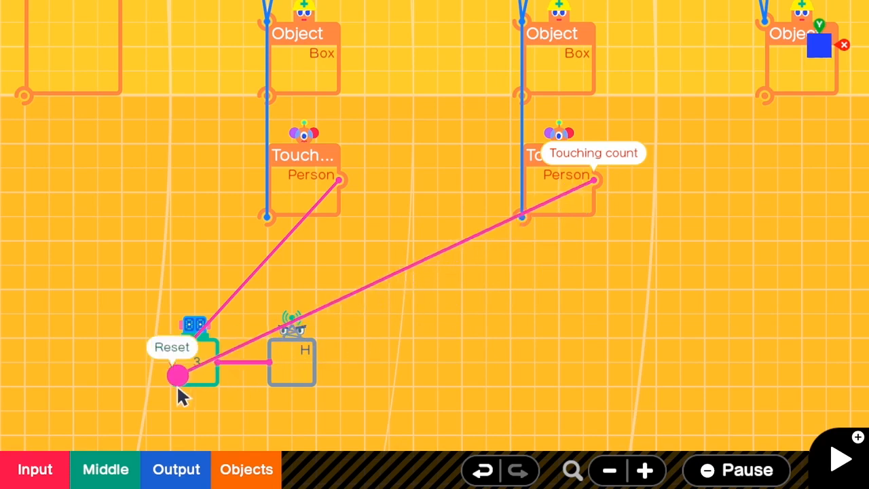
{"action": "mouse_move", "coordinate": [329, 337]}
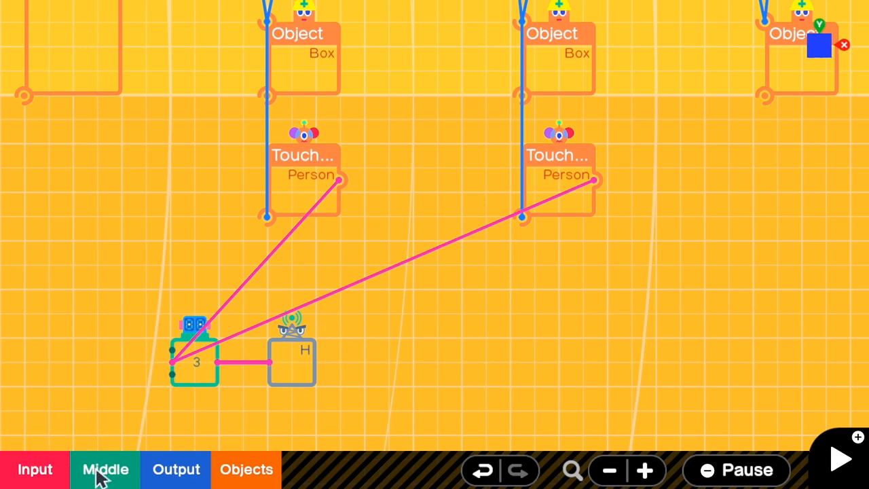
Add a Trigger from 0 below the second Touch Sensor, linking sensor to Trigger to the counter's Count Down.
{"action": "left_click", "coordinate": [106, 470]}
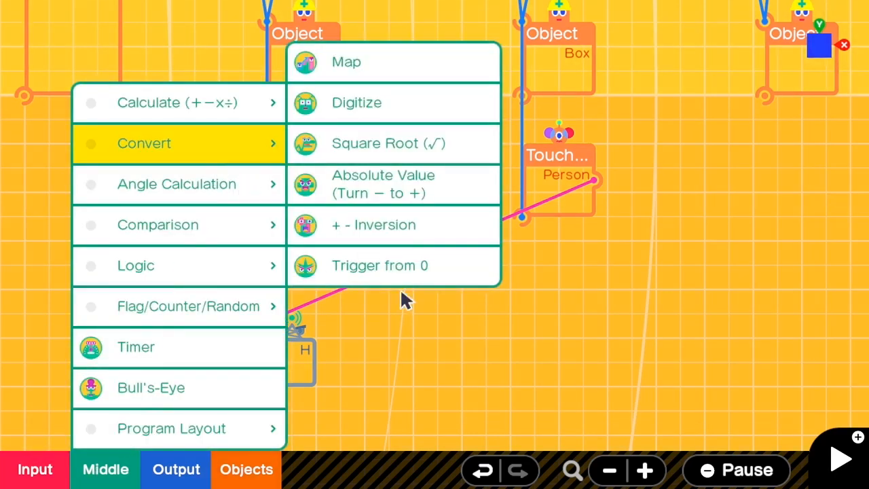
{"action": "left_click", "coordinate": [381, 265]}
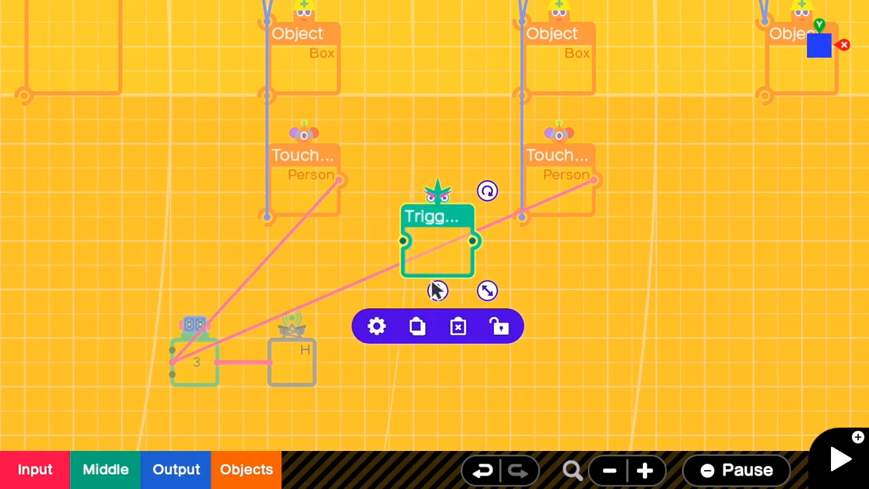
{"action": "left_click_drag", "start_coordinate": [438, 242], "coordinate": [560, 290]}
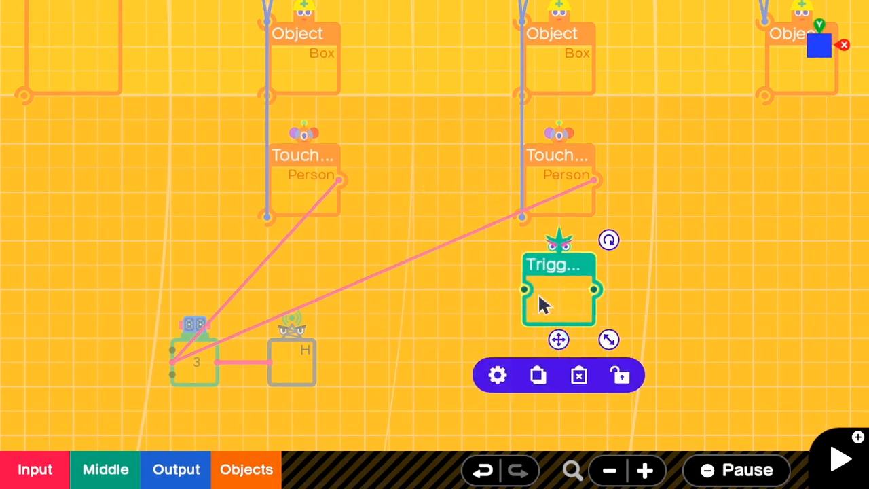
{"action": "mouse_move", "coordinate": [598, 193]}
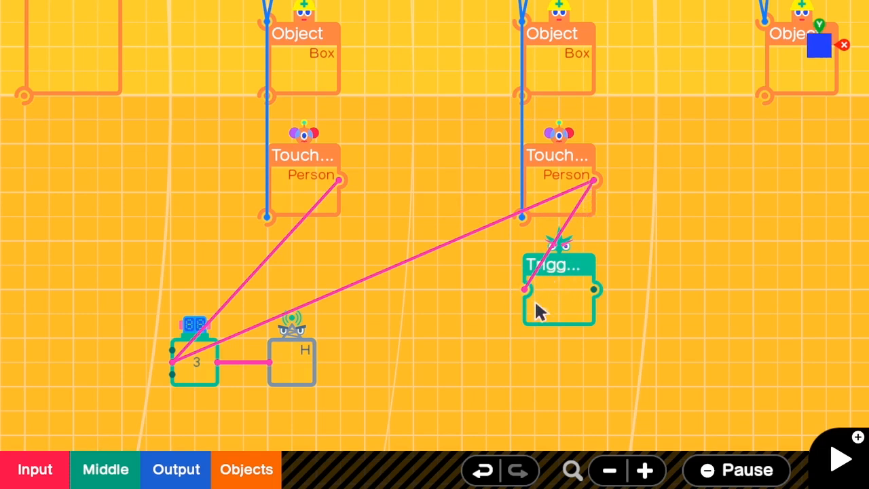
{"action": "mouse_move", "coordinate": [603, 292]}
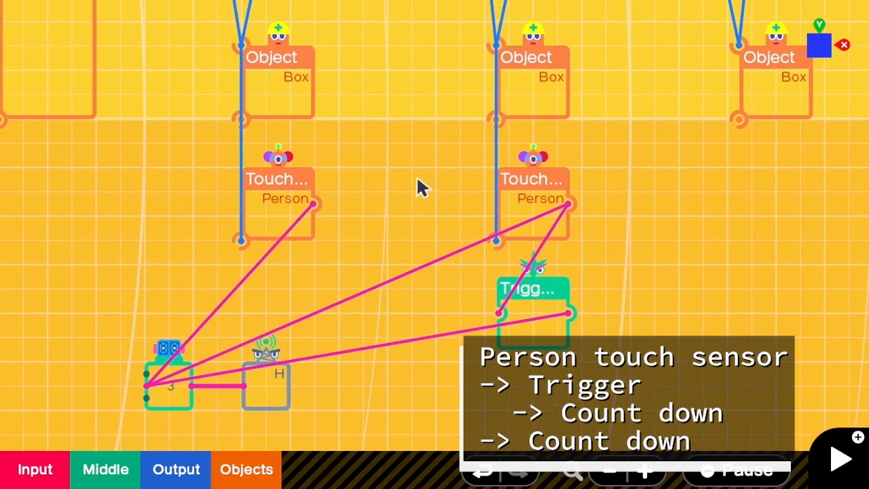
{"action": "mouse_move", "coordinate": [563, 173]}
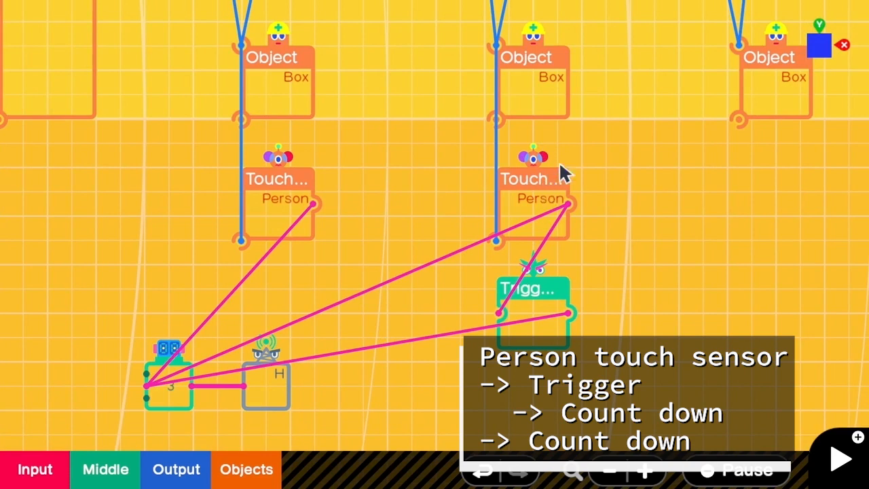
{"action": "mouse_move", "coordinate": [545, 138]}
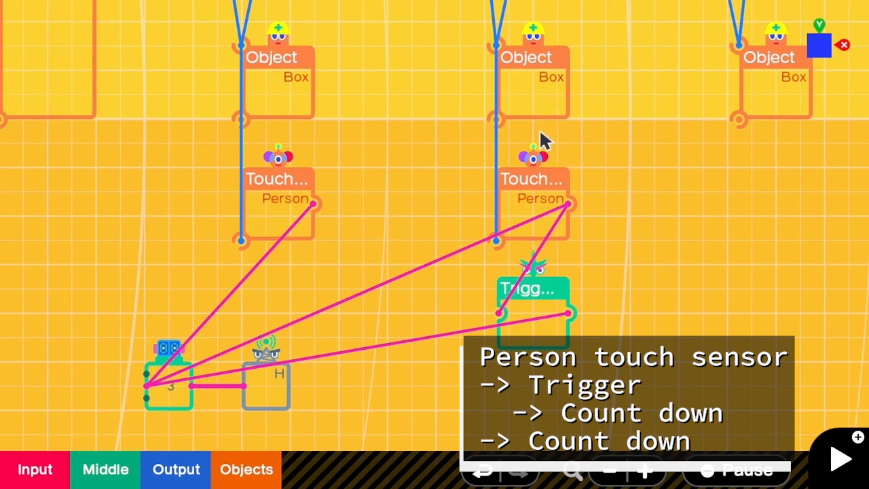
{"action": "mouse_move", "coordinate": [549, 119]}
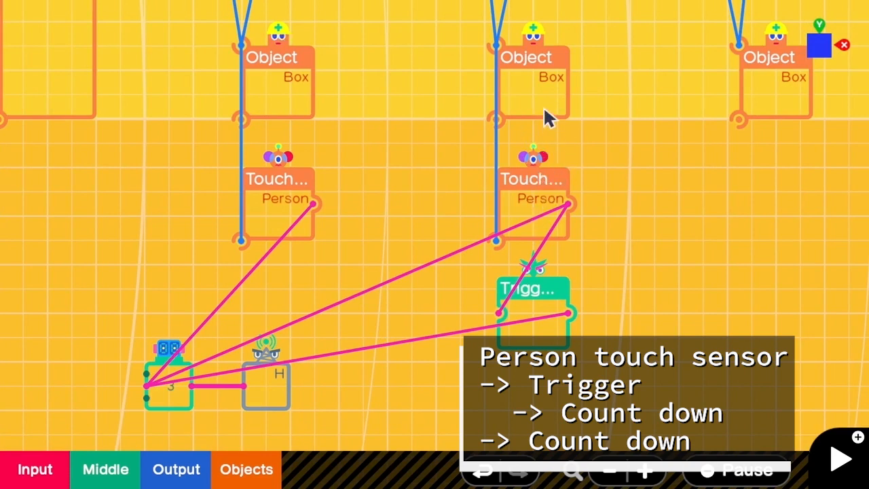
{"action": "left_click", "coordinate": [533, 197]}
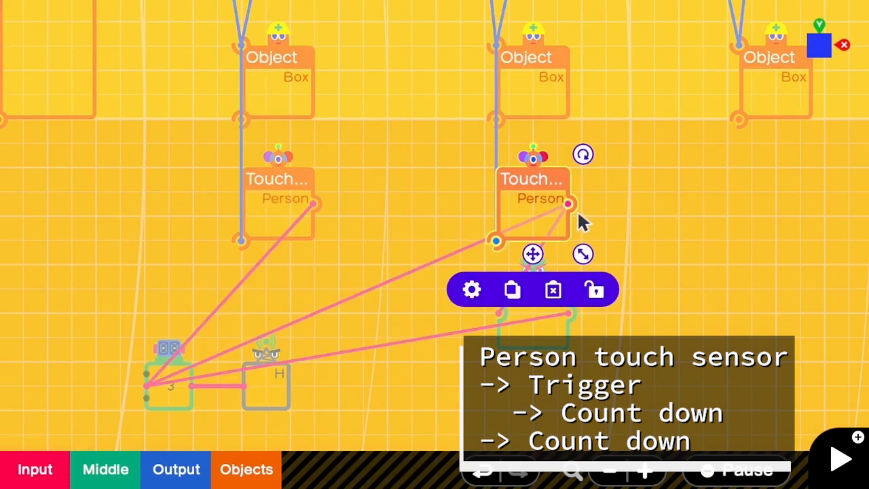
{"action": "mouse_move", "coordinate": [166, 401]}
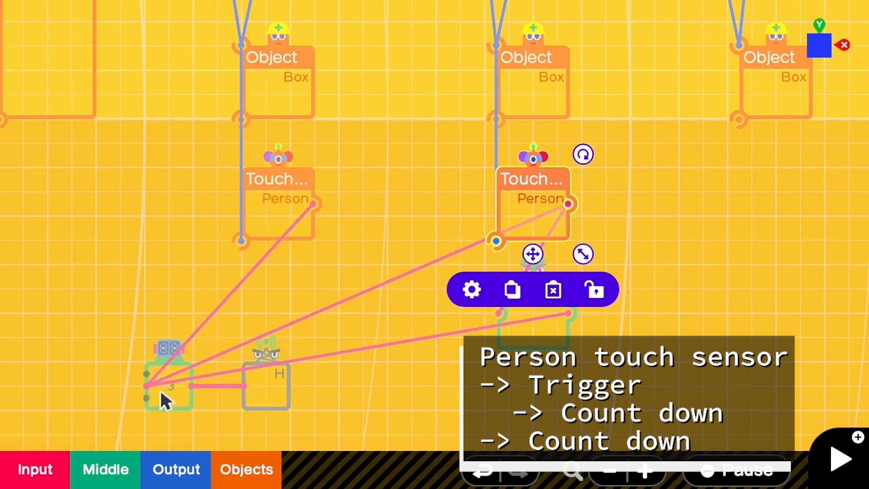
{"action": "mouse_move", "coordinate": [514, 383]}
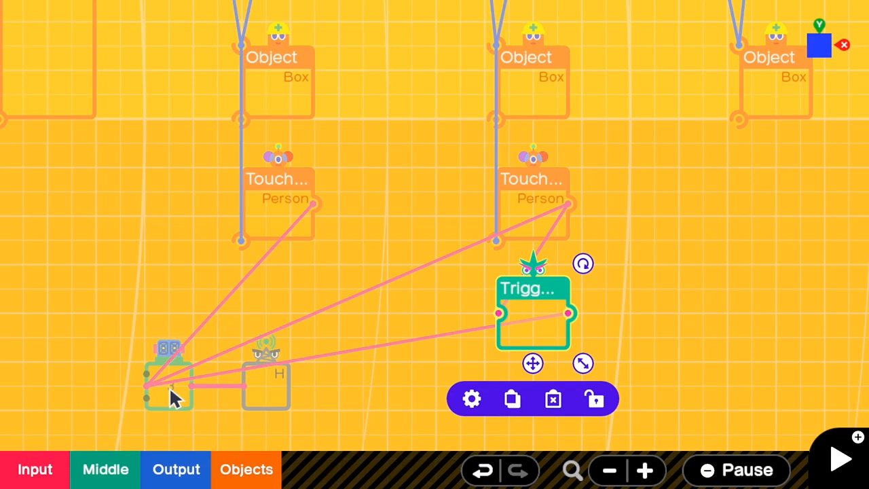
{"action": "left_click", "coordinate": [840, 457]}
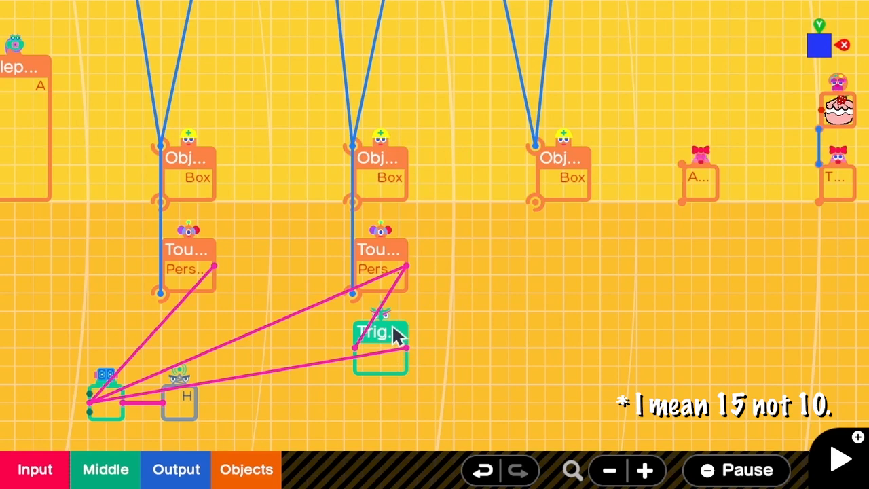
{"action": "mouse_move", "coordinate": [397, 339]}
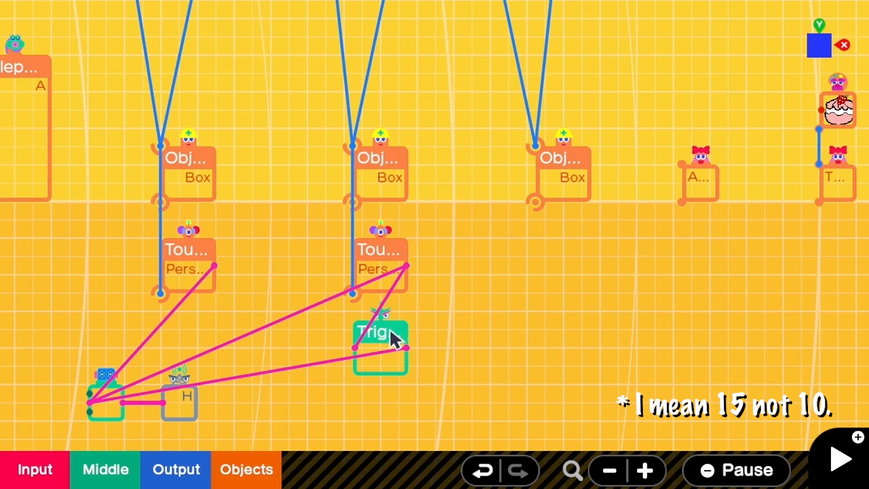
Attach a Person Touch Sensor under the third Box and add a Flag and a Timer for it to feed.
{"action": "left_click", "coordinate": [381, 333]}
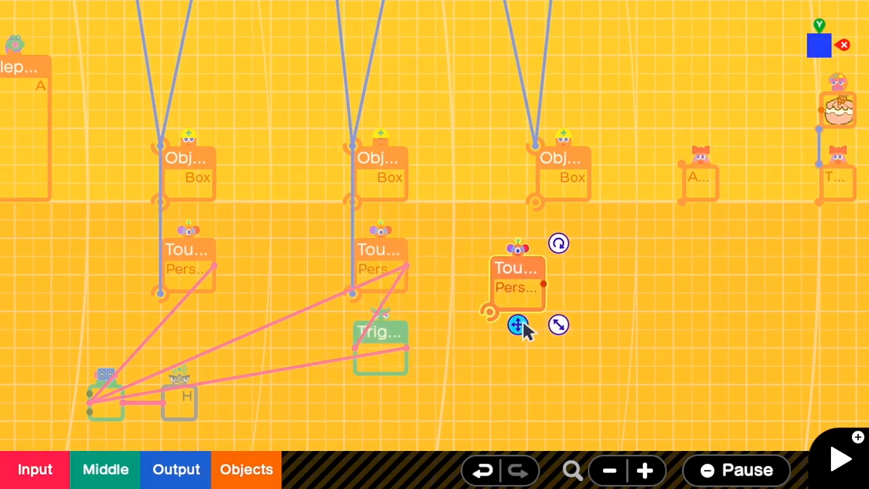
{"action": "left_click_drag", "start_coordinate": [516, 281], "coordinate": [543, 197]}
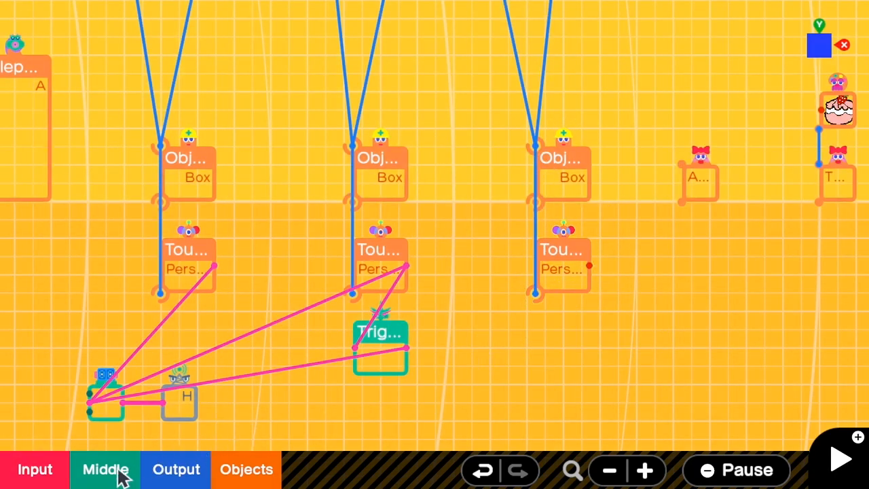
{"action": "left_click", "coordinate": [106, 470]}
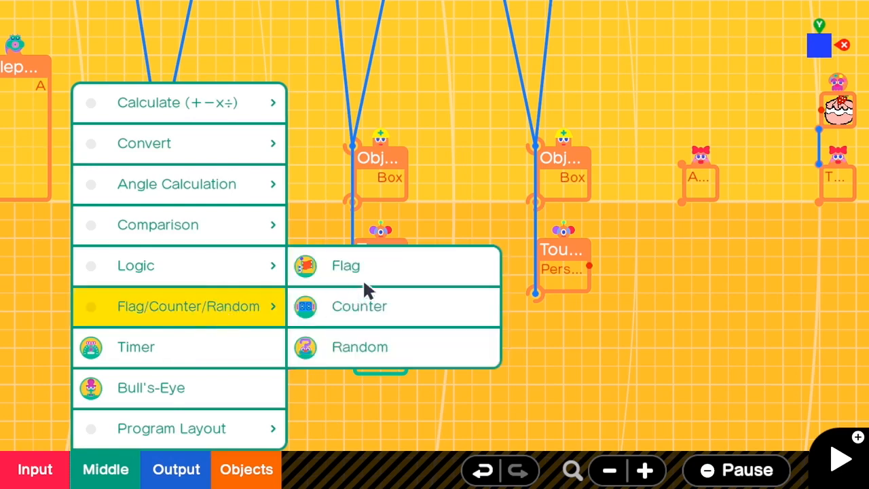
{"action": "left_click", "coordinate": [345, 265]}
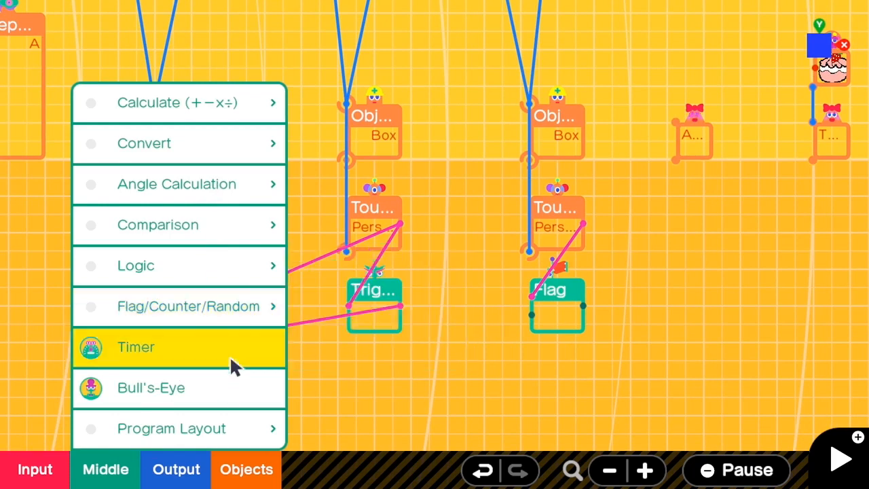
{"action": "left_click", "coordinate": [136, 347]}
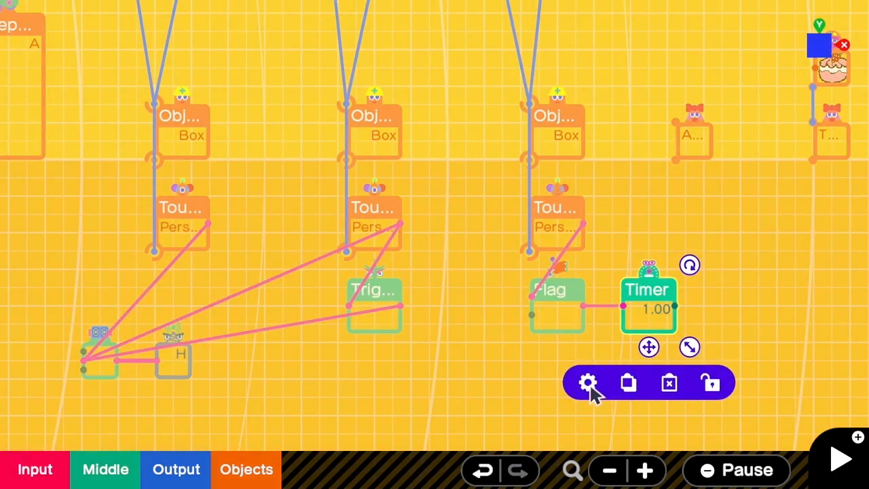
Set the damage Timer to a 0-second delay and a continued output of 0.25 seconds.
{"action": "left_click", "coordinate": [588, 383]}
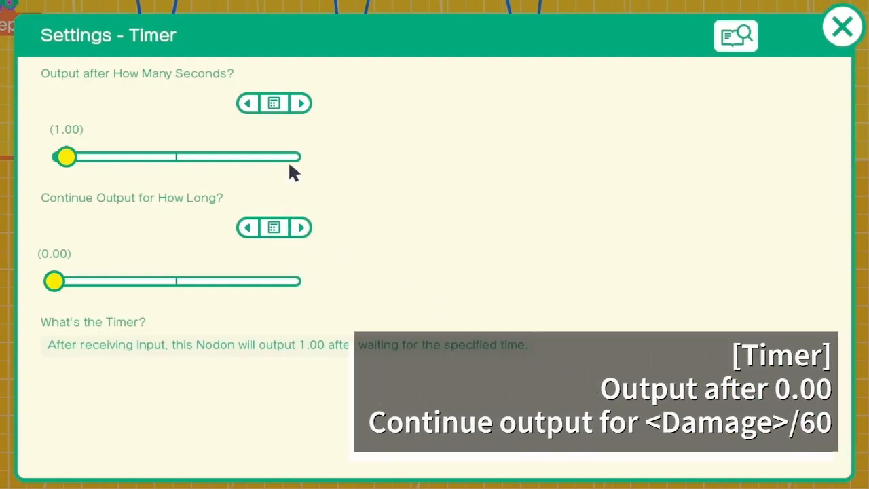
{"action": "left_click", "coordinate": [273, 104]}
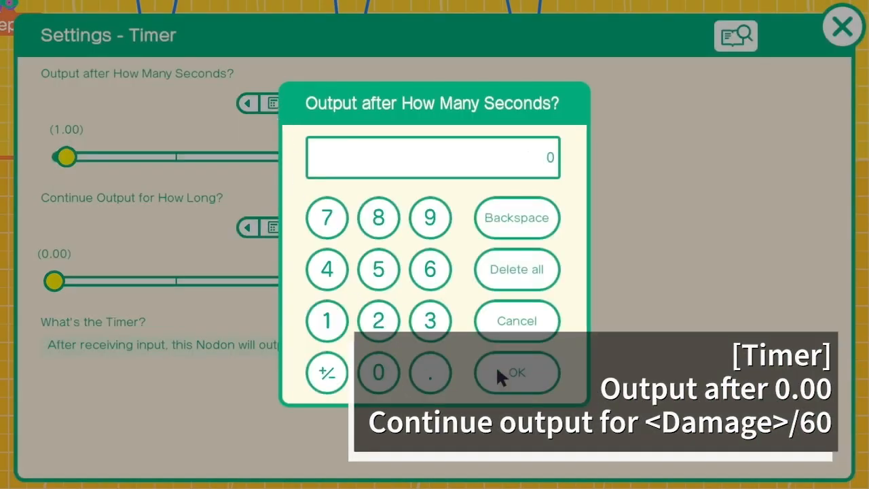
{"action": "left_click", "coordinate": [516, 372]}
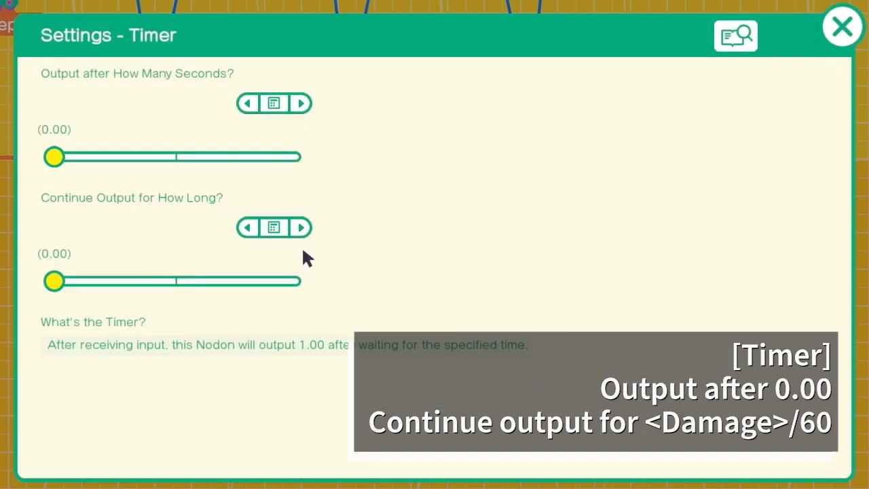
{"action": "mouse_move", "coordinate": [284, 237]}
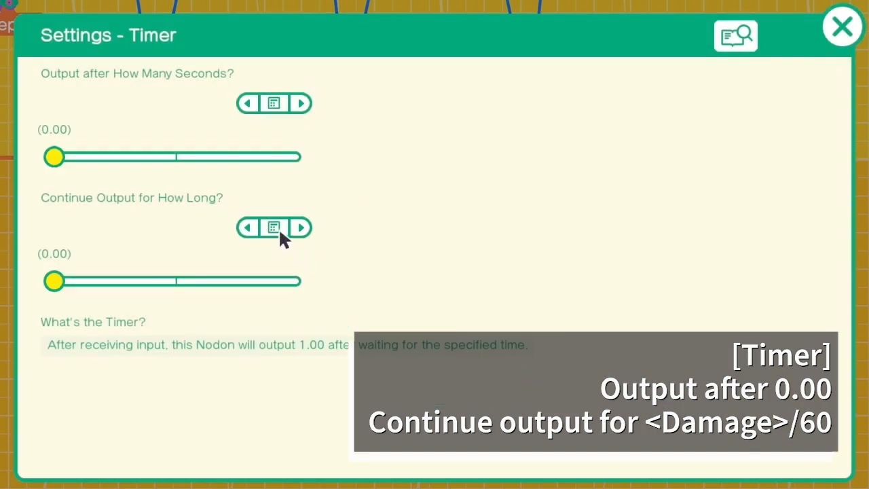
{"action": "mouse_move", "coordinate": [299, 255]}
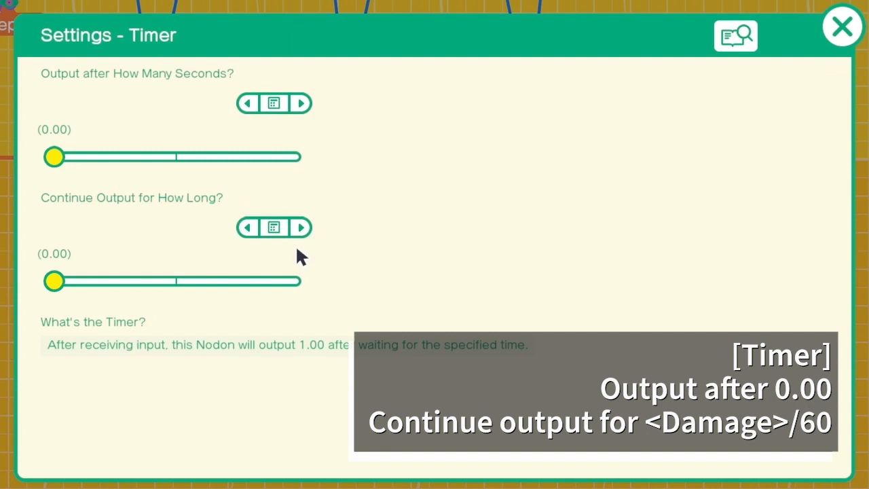
{"action": "mouse_move", "coordinate": [299, 260]}
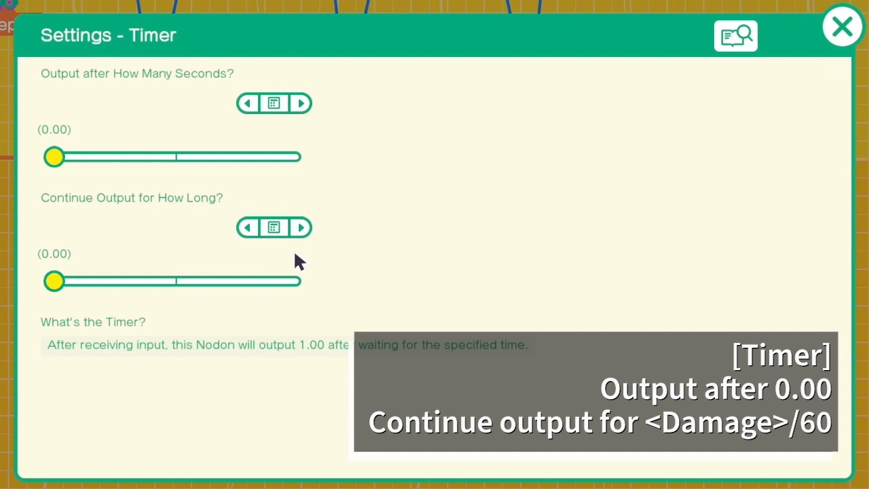
{"action": "mouse_move", "coordinate": [299, 265]}
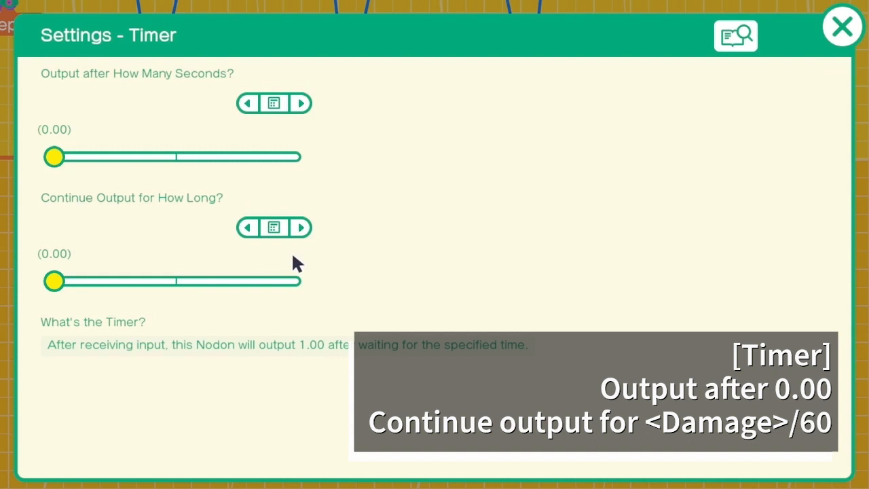
{"action": "mouse_move", "coordinate": [301, 263]}
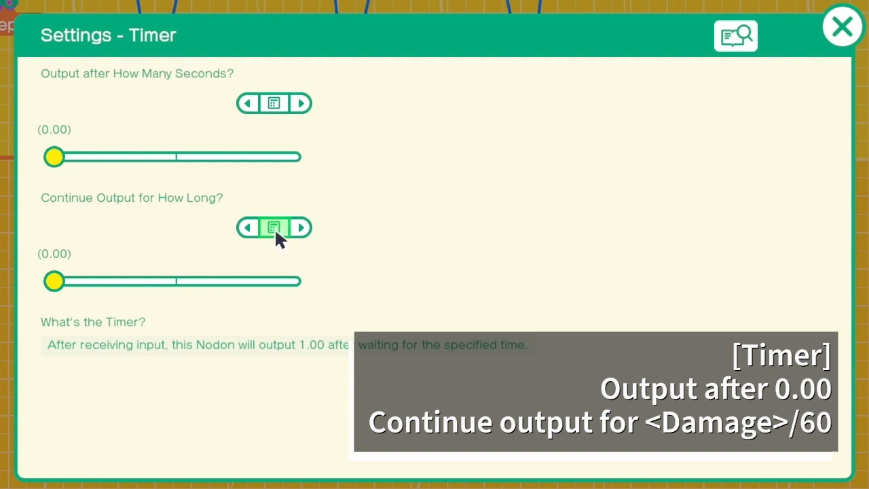
{"action": "left_click", "coordinate": [275, 228]}
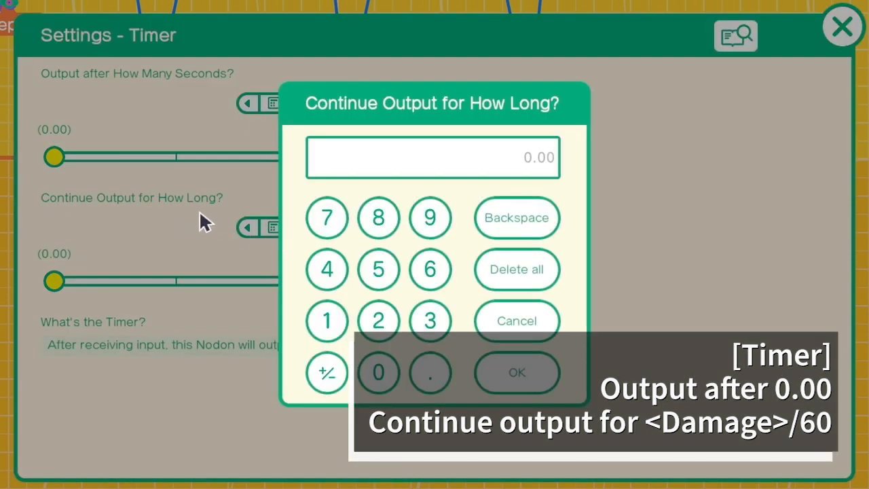
{"action": "mouse_move", "coordinate": [428, 405]}
{"action": "type", "text": "0.25"}
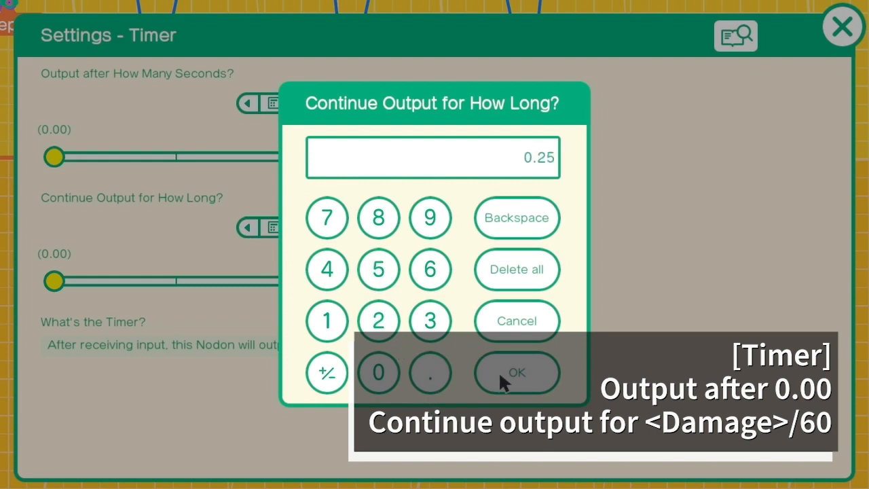
{"action": "left_click", "coordinate": [517, 372]}
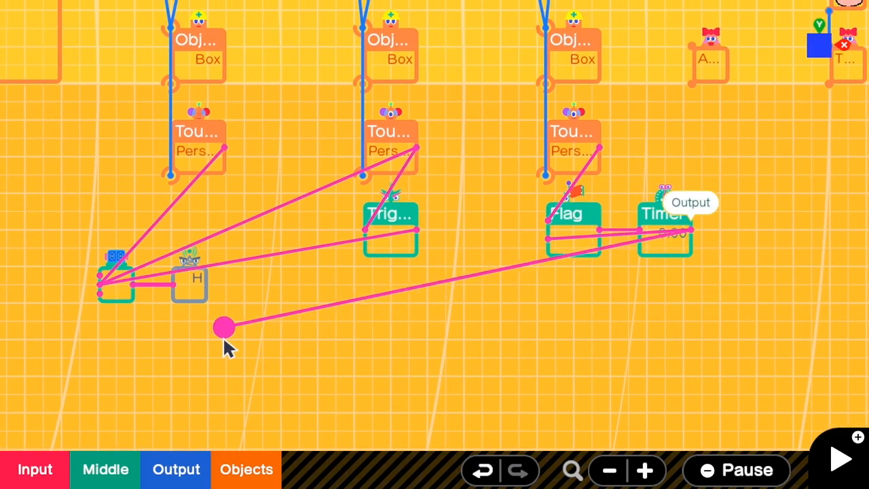
Connect the damage Timer's output to the HP Counter's input.
{"action": "left_click_drag", "start_coordinate": [225, 327], "coordinate": [102, 281]}
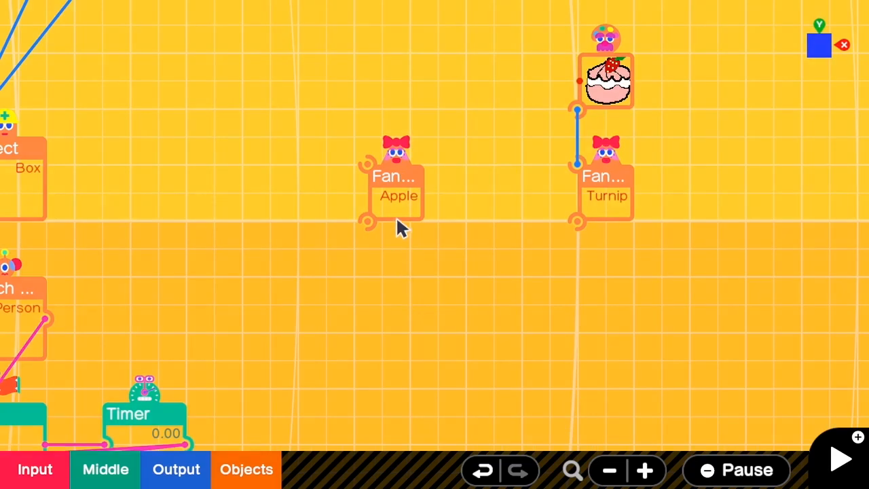
Add an Object Break input nodon from State Change and set it to check the Apple.
{"action": "left_click", "coordinate": [35, 470]}
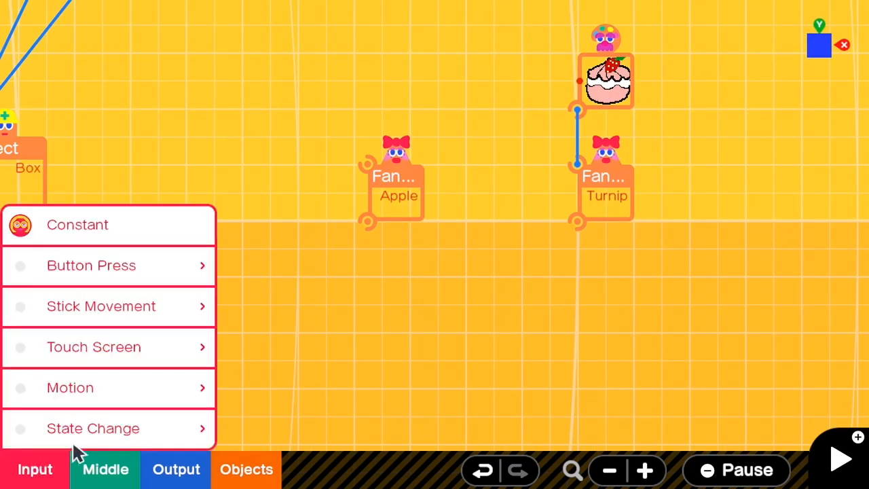
{"action": "left_click", "coordinate": [92, 428]}
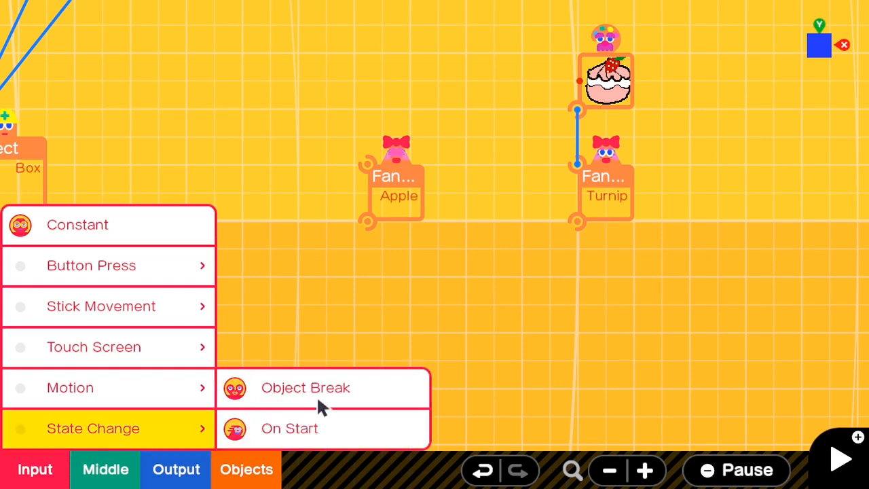
{"action": "left_click", "coordinate": [306, 388]}
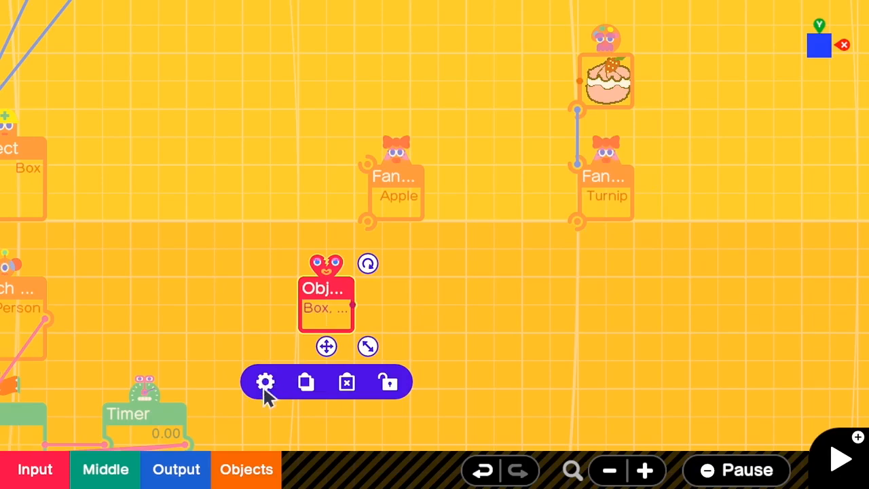
{"action": "left_click", "coordinate": [265, 380]}
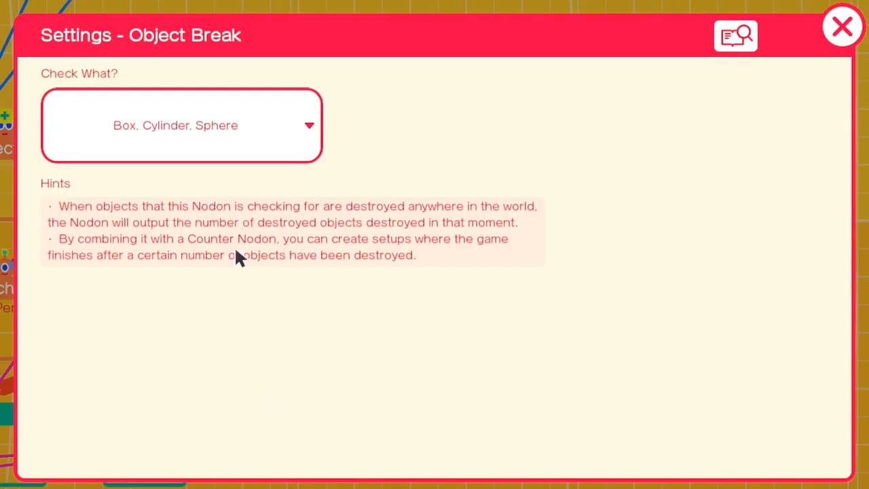
{"action": "left_click", "coordinate": [182, 125]}
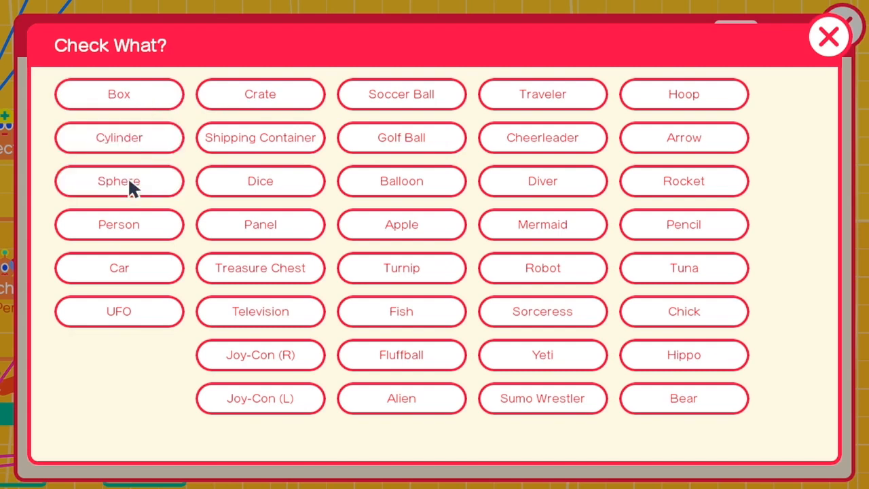
{"action": "left_click", "coordinate": [402, 224]}
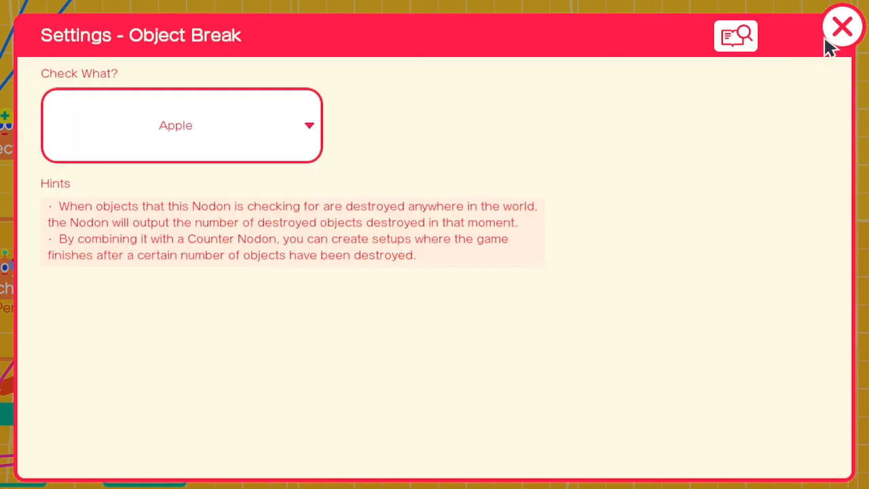
{"action": "left_click", "coordinate": [843, 26]}
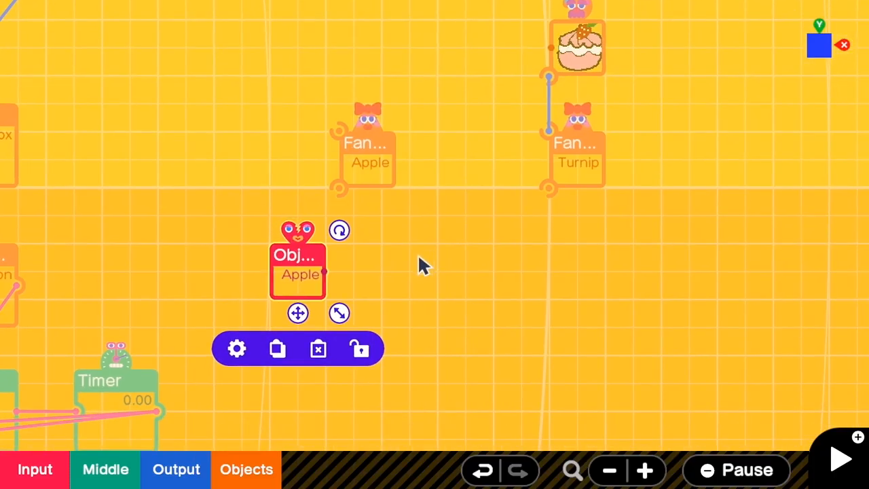
{"action": "mouse_move", "coordinate": [329, 278]}
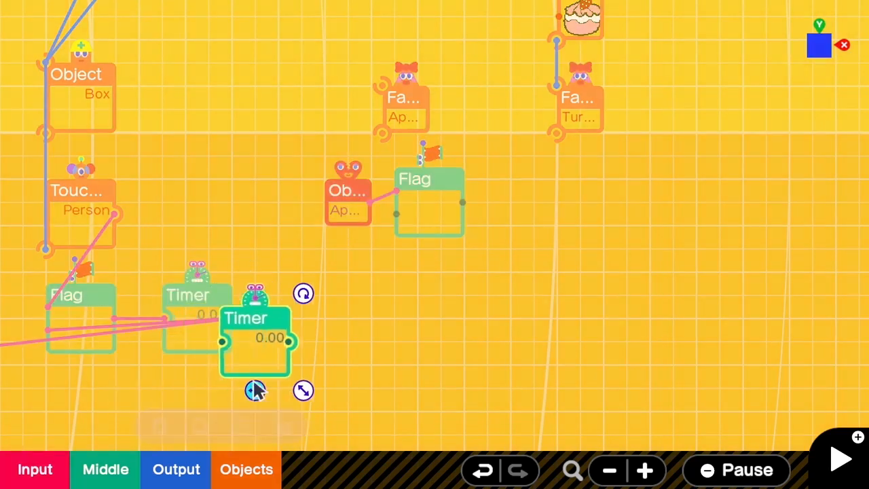
Place the new Timer beside the Apple's Flag and set its continued output to 0.20 seconds.
{"action": "left_click_drag", "start_coordinate": [256, 339], "coordinate": [523, 197]}
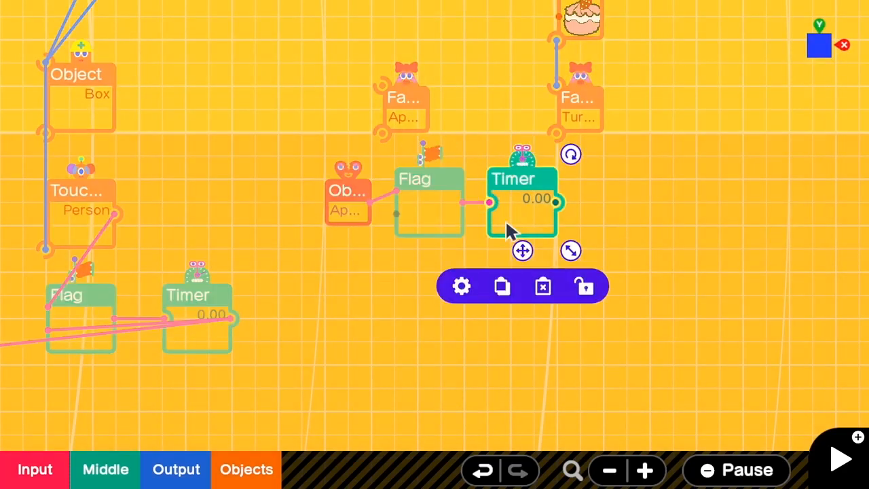
{"action": "left_click", "coordinate": [462, 285]}
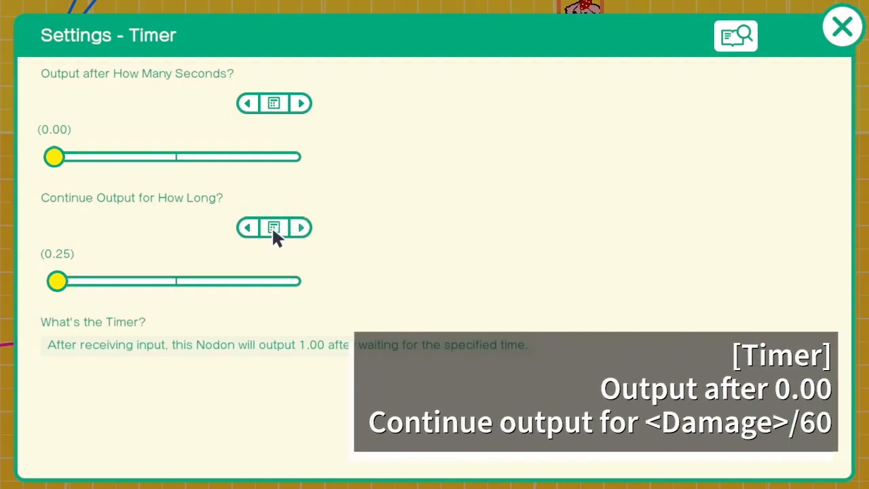
{"action": "left_click", "coordinate": [274, 228]}
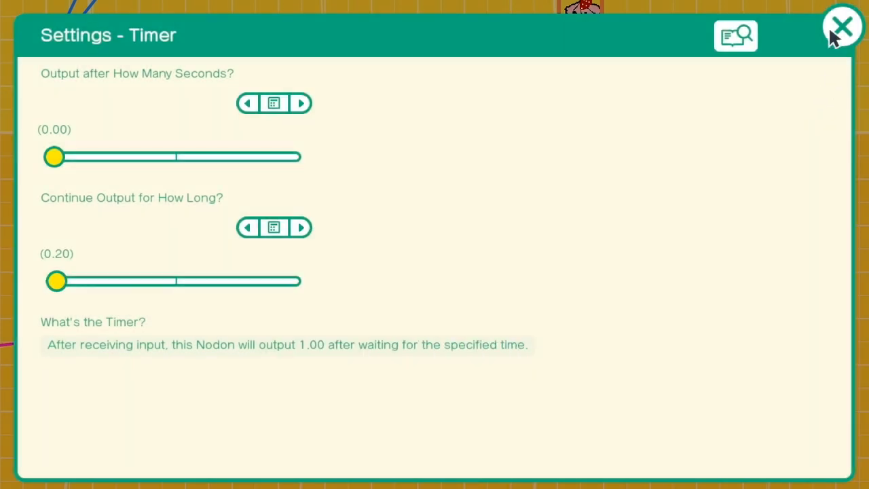
{"action": "left_click", "coordinate": [842, 27]}
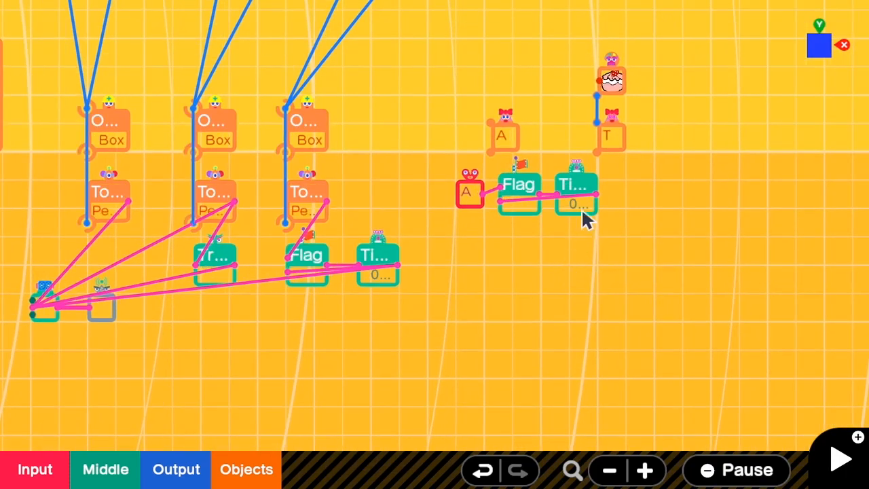
Connect the Apple Timer's output wire into the HP counter's count-down input.
{"action": "left_click_drag", "start_coordinate": [587, 197], "coordinate": [54, 312]}
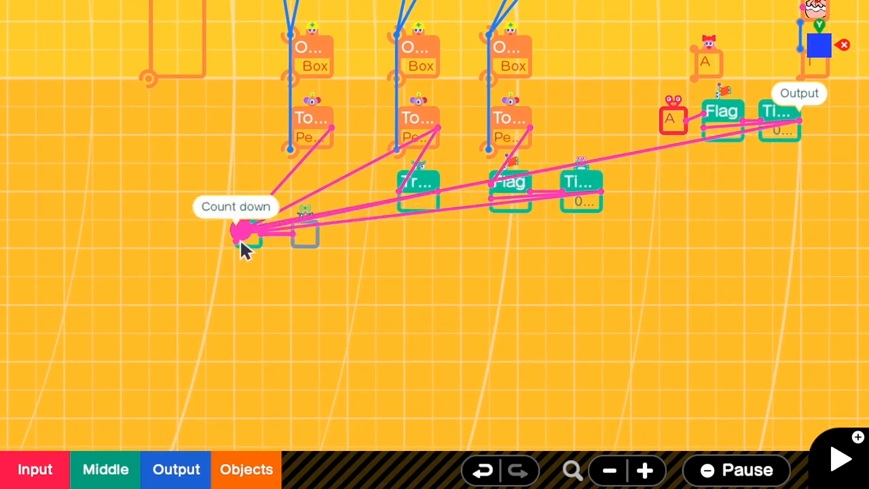
{"action": "left_click", "coordinate": [246, 234]}
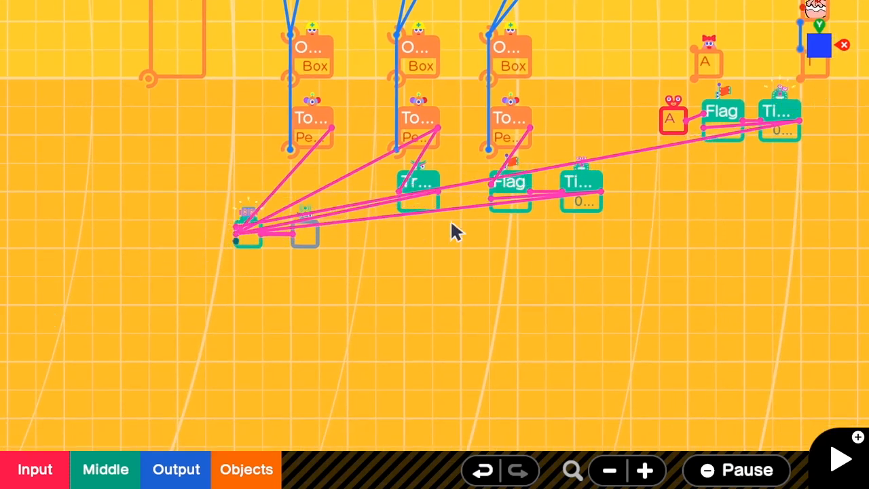
{"action": "left_click", "coordinate": [837, 456]}
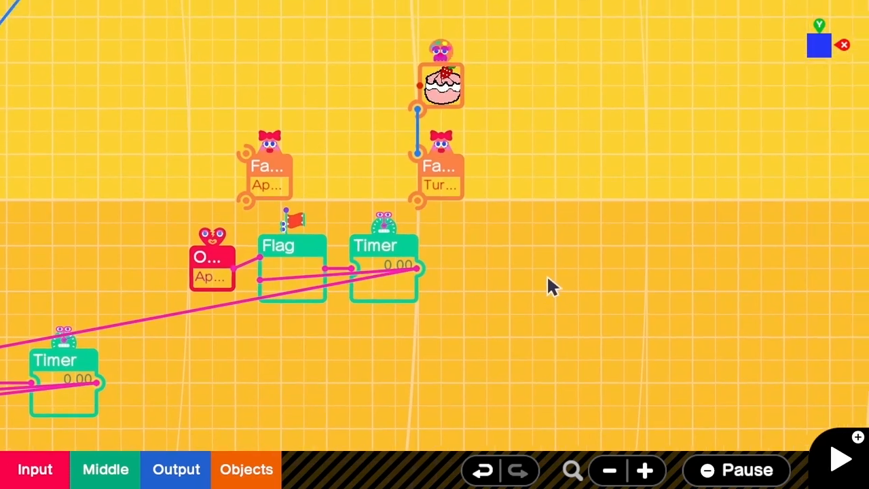
Set the copied Object Break nodon to check Turnip, then run the game showing HP 030.
{"action": "left_click", "coordinate": [212, 261]}
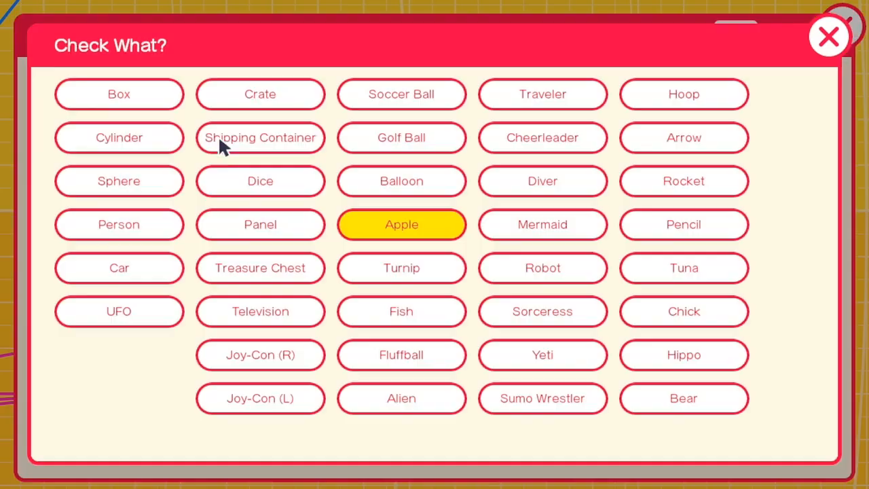
{"action": "left_click", "coordinate": [402, 267]}
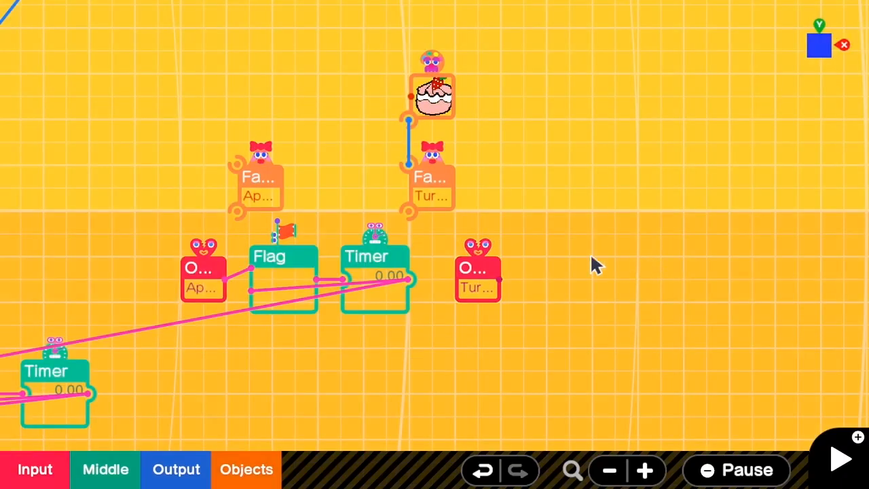
{"action": "mouse_move", "coordinate": [505, 288]}
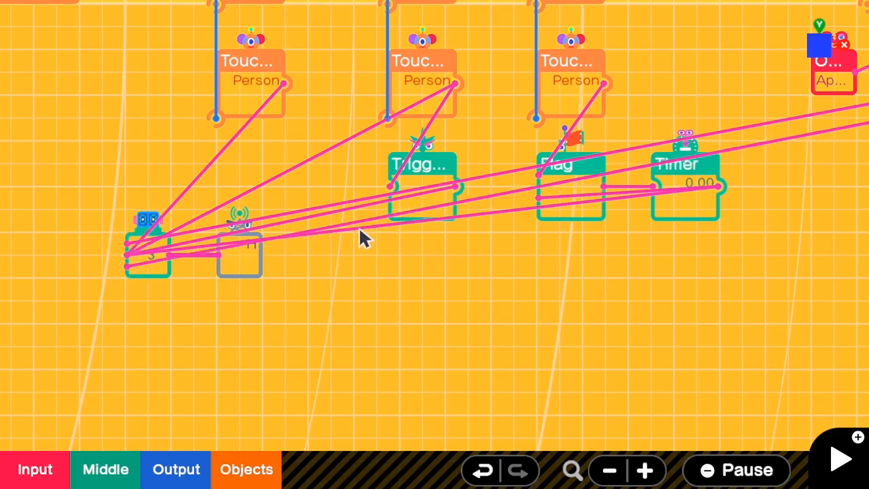
{"action": "left_click", "coordinate": [838, 457]}
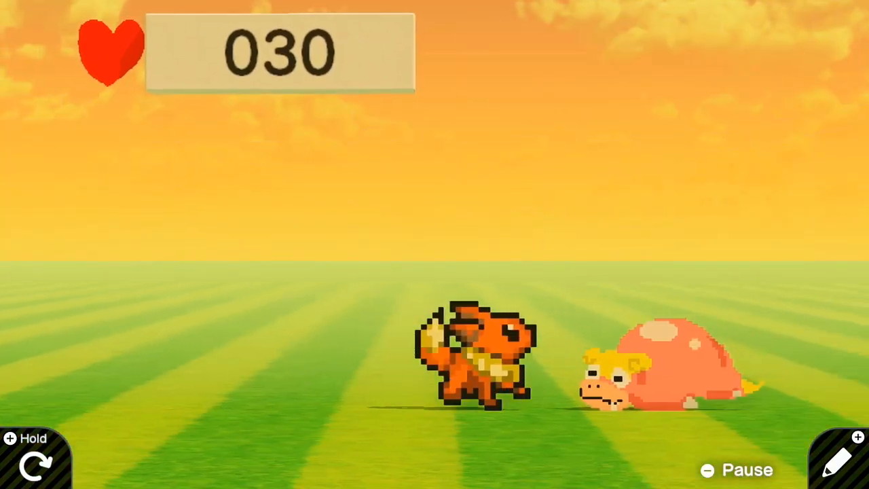